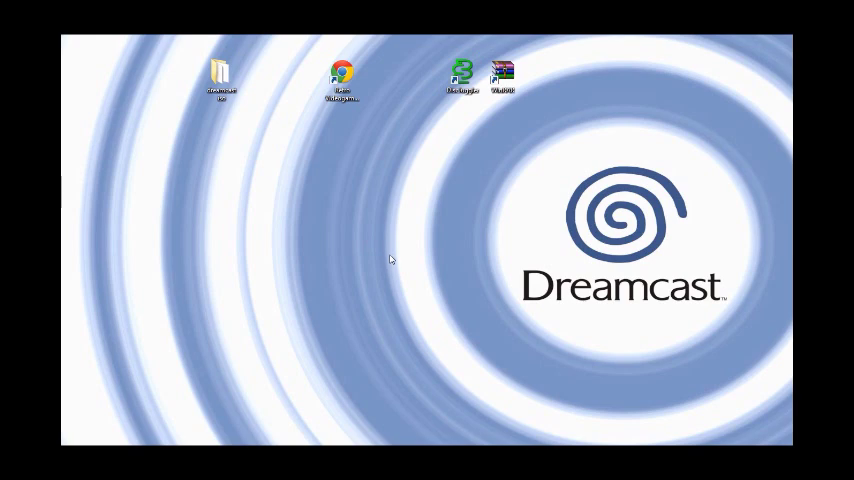
pyautogui.moveTo(383, 260)
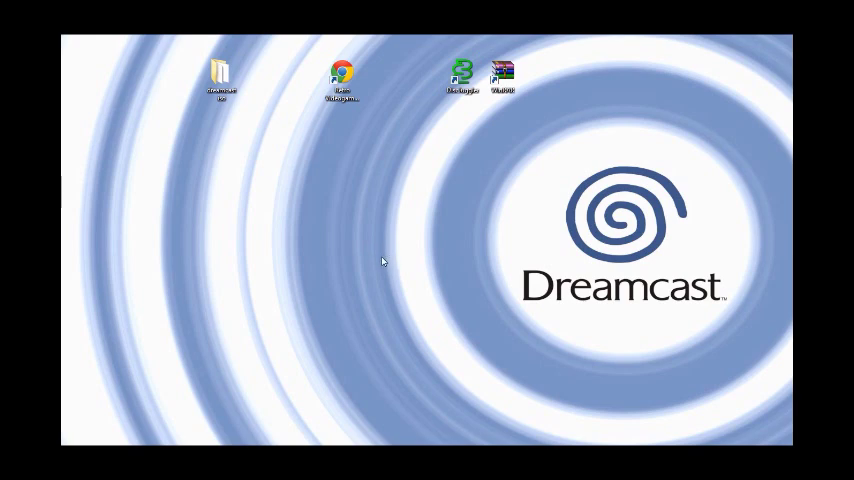
pyautogui.moveTo(330, 263)
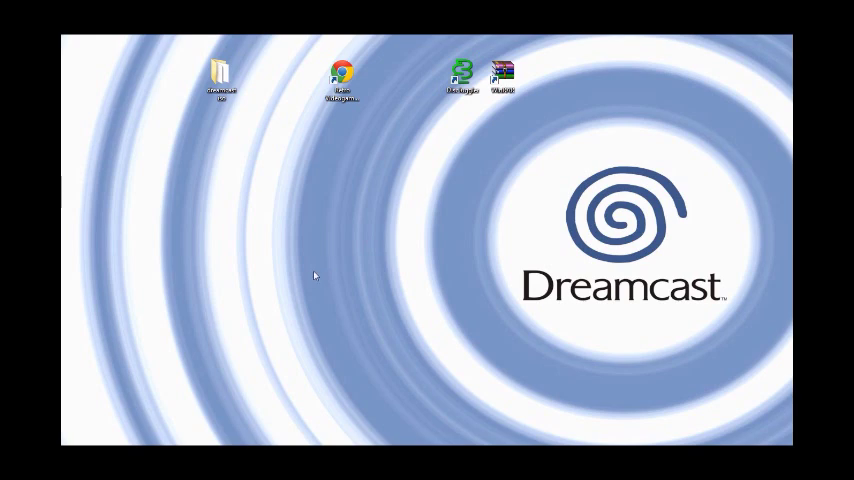
pyautogui.moveTo(268, 76)
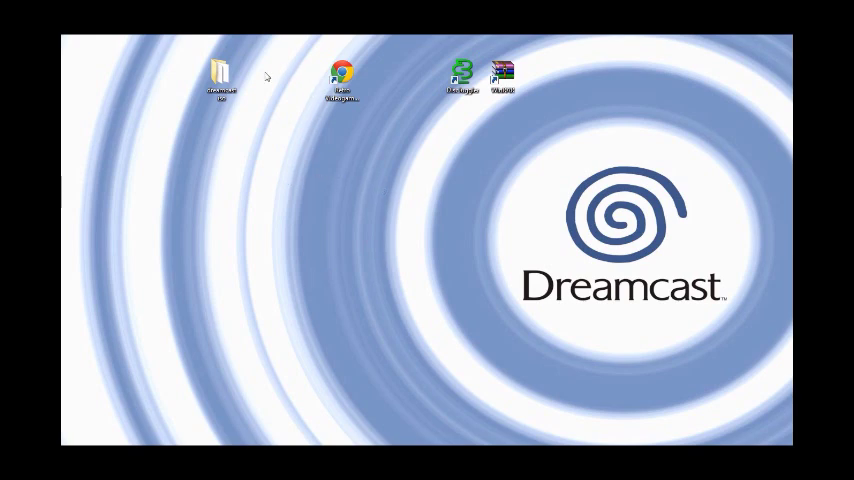
pyautogui.moveTo(231, 135)
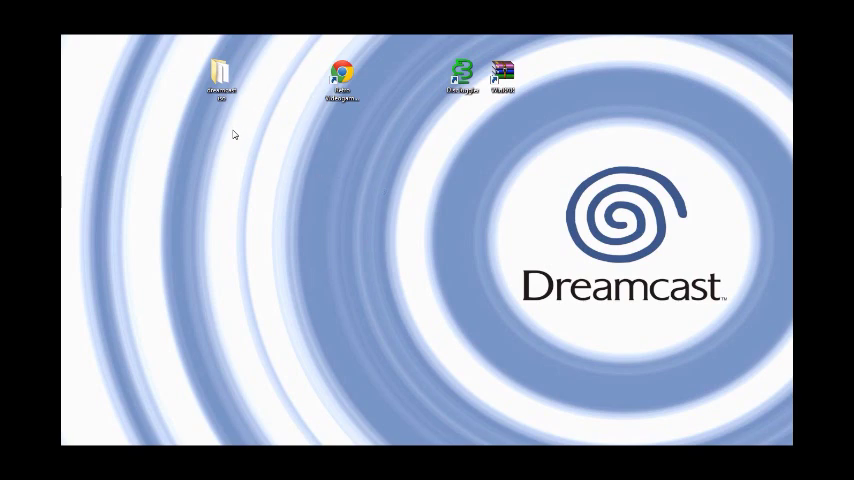
pyautogui.moveTo(229, 160)
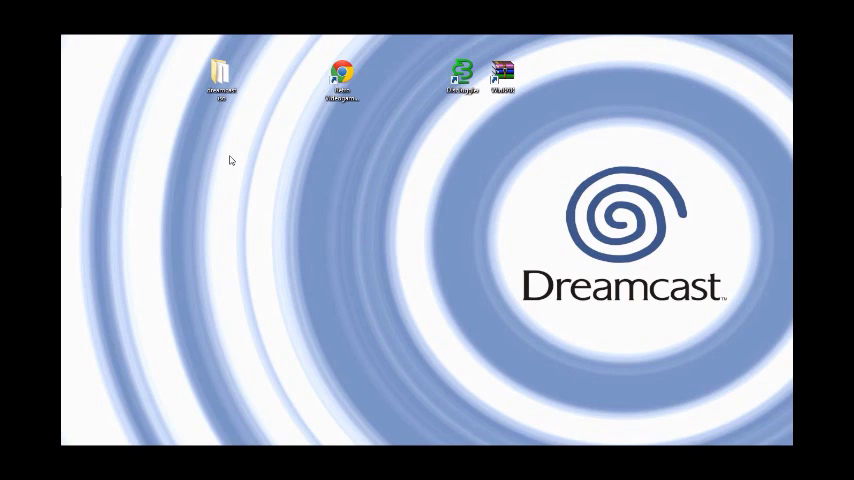
pyautogui.moveTo(270, 166)
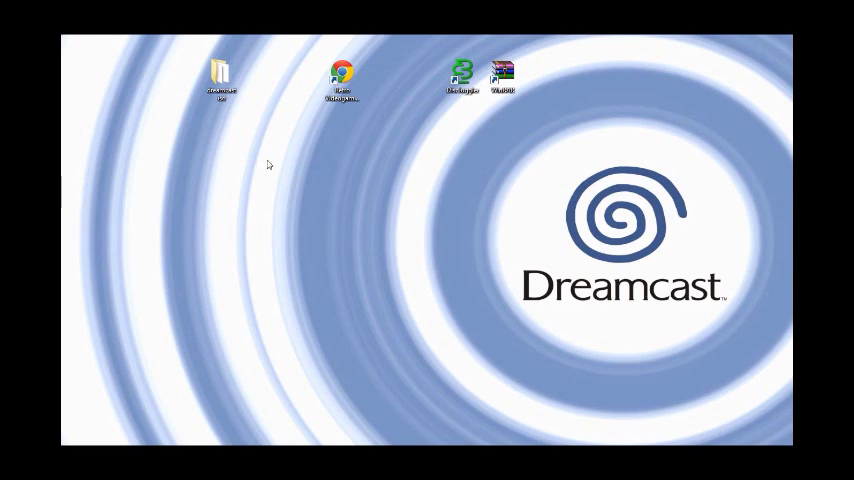
pyautogui.moveTo(270, 174)
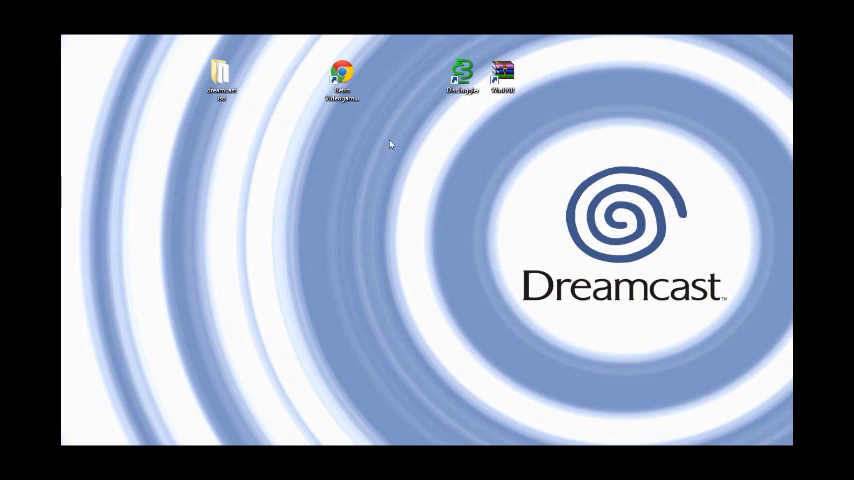
pyautogui.moveTo(235, 171)
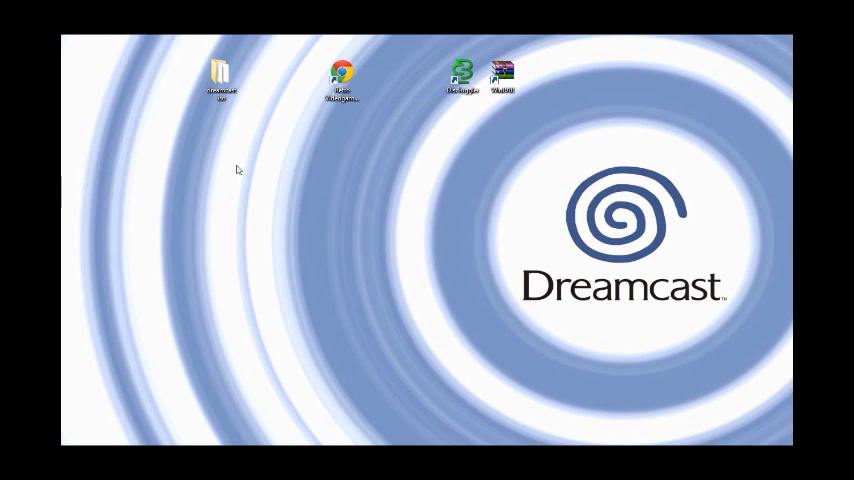
pyautogui.moveTo(345, 204)
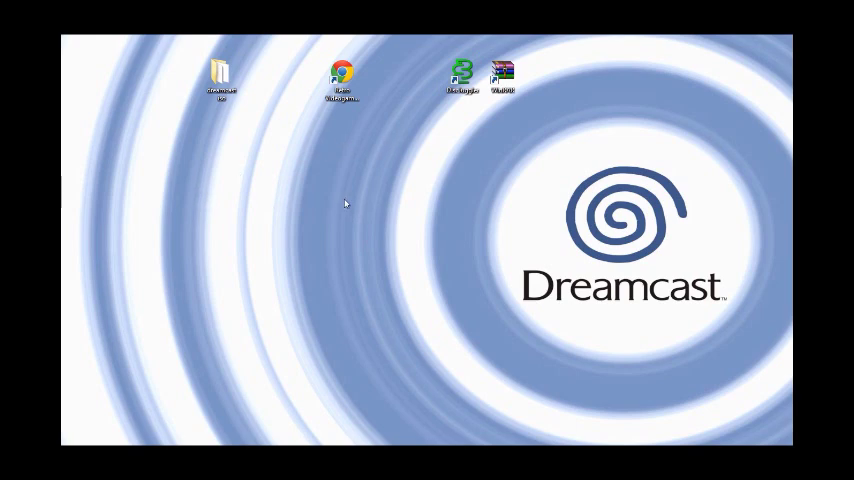
pyautogui.moveTo(384, 78)
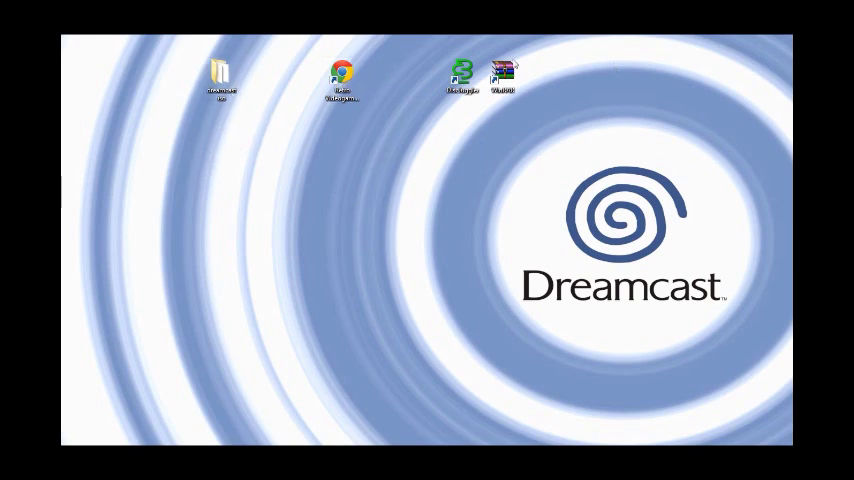
pyautogui.moveTo(529, 132)
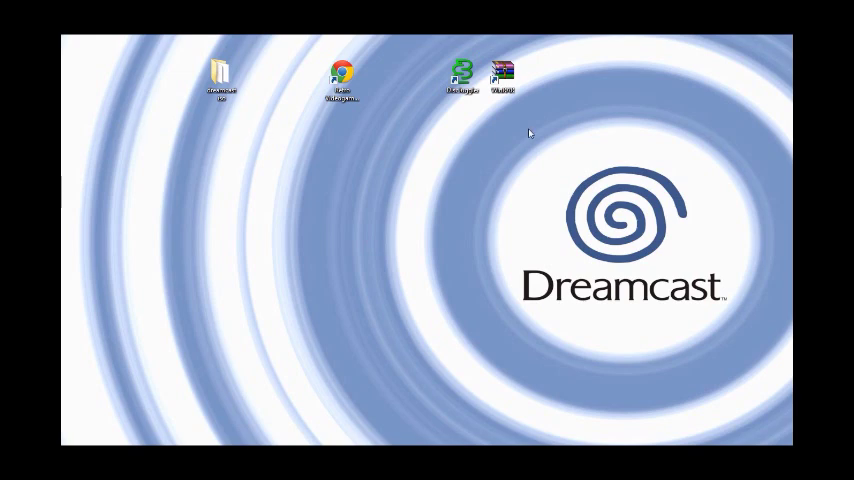
pyautogui.moveTo(491, 143)
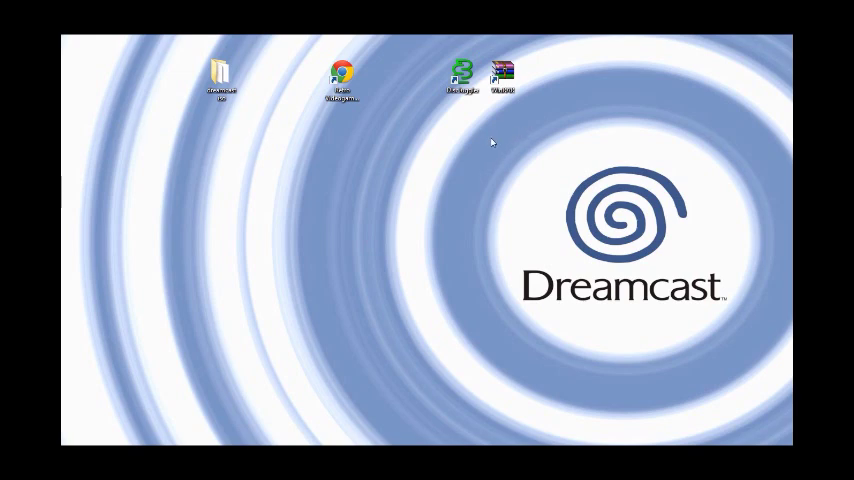
pyautogui.moveTo(473, 147)
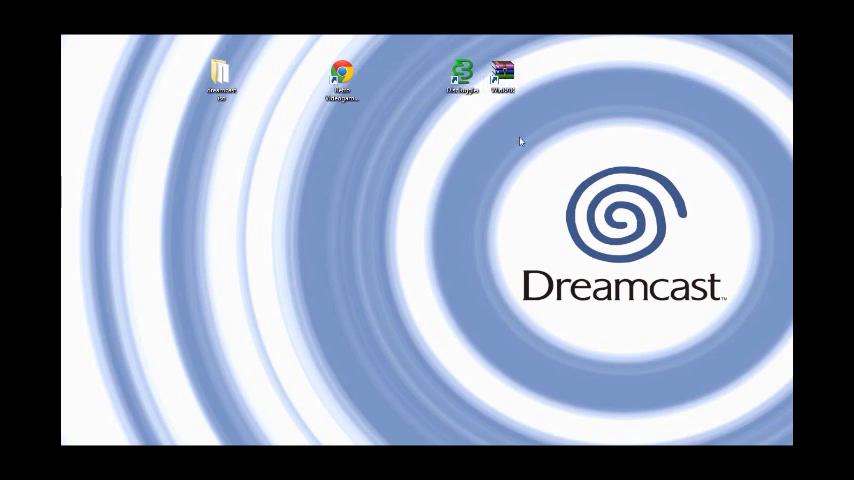
pyautogui.moveTo(480, 137)
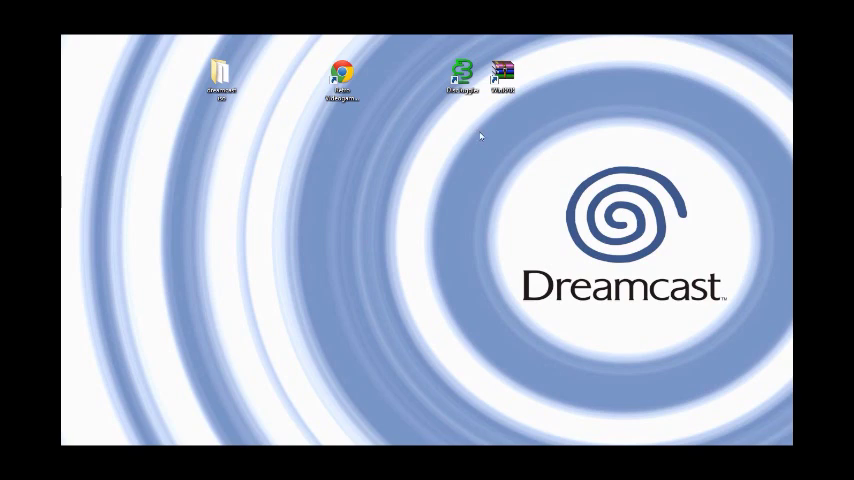
pyautogui.moveTo(500, 131)
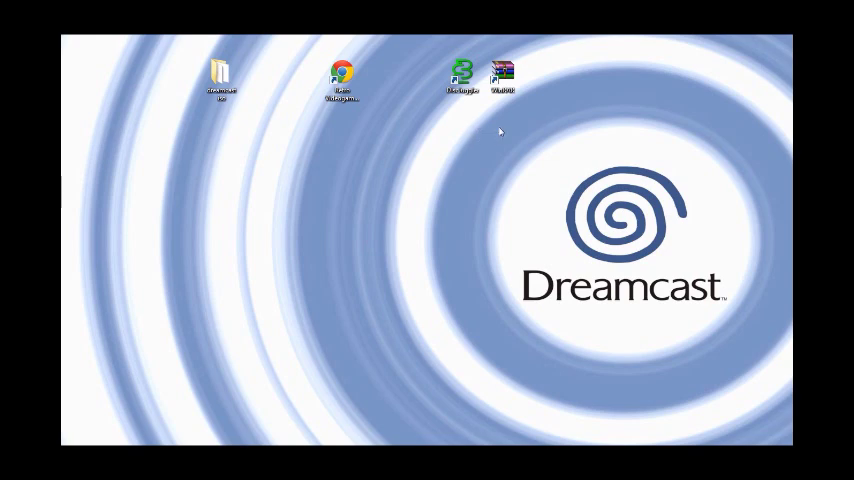
pyautogui.moveTo(538, 145)
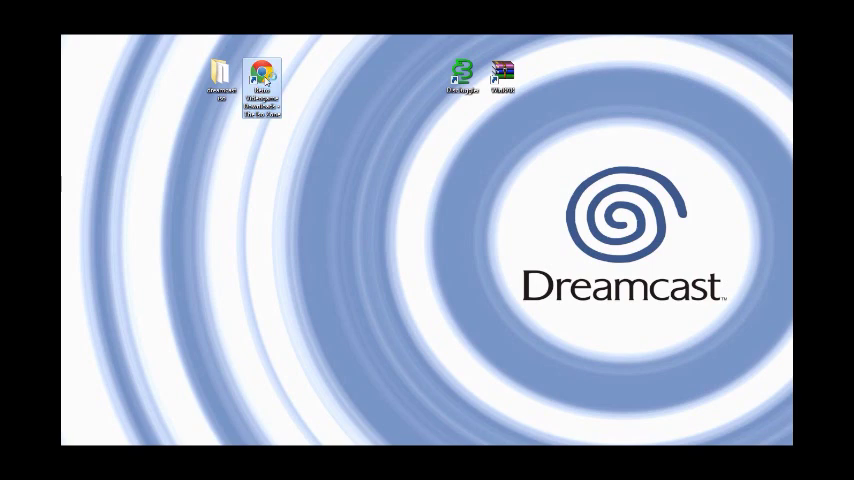
# Step: Open The ISO Zone site and browse its Dreamcast Isos game list
pyautogui.doubleClick(261, 72)
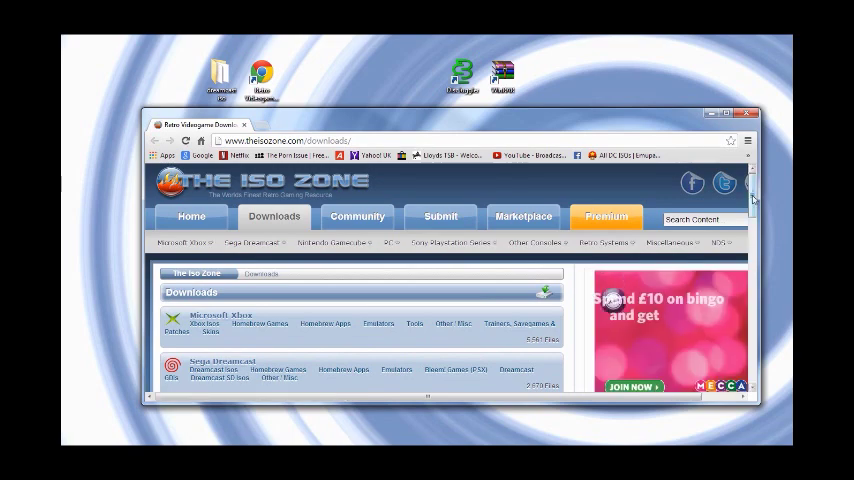
pyautogui.scroll(-3)
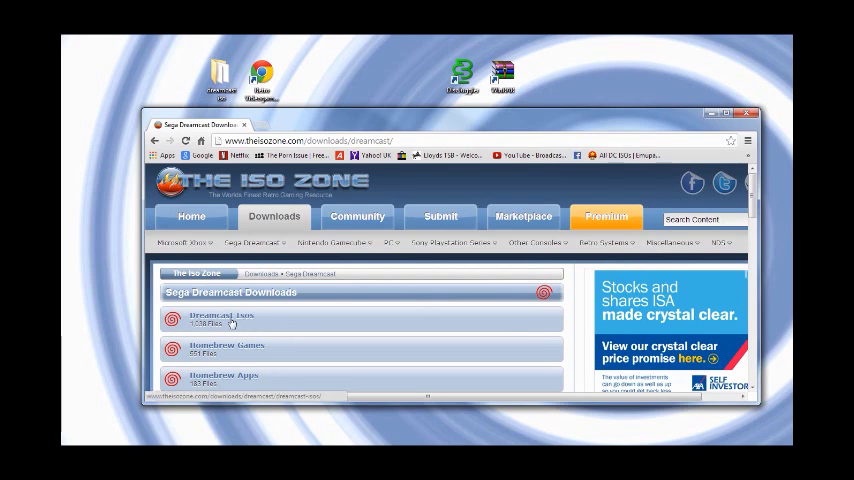
pyautogui.moveTo(243, 323)
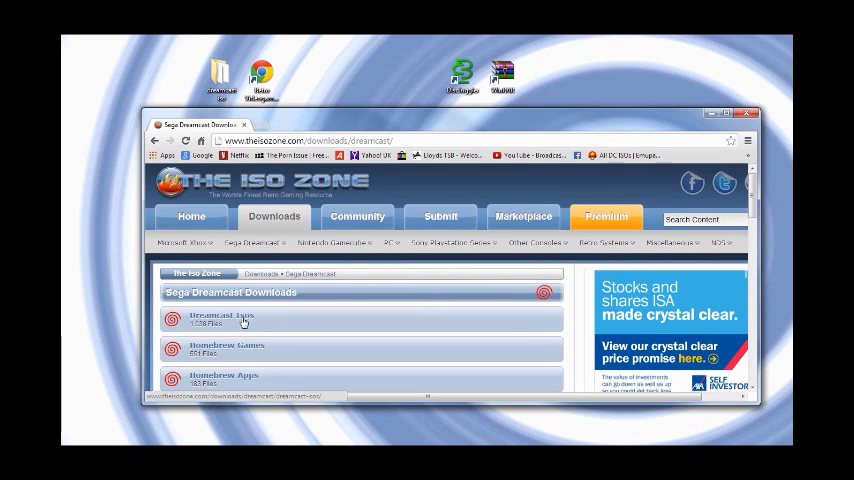
pyautogui.click(221, 316)
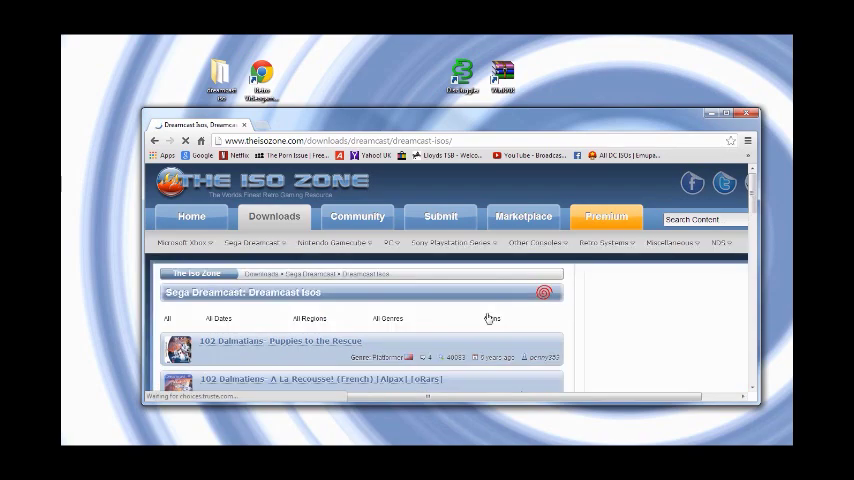
pyautogui.scroll(-3)
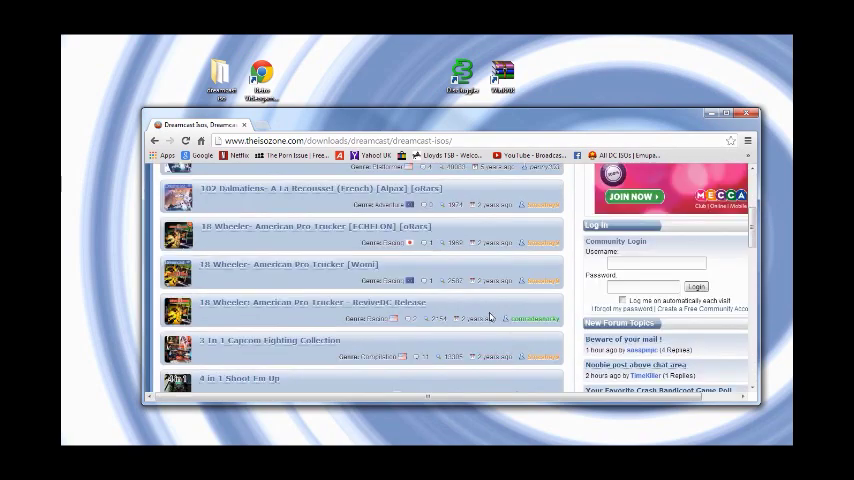
pyautogui.scroll(3)
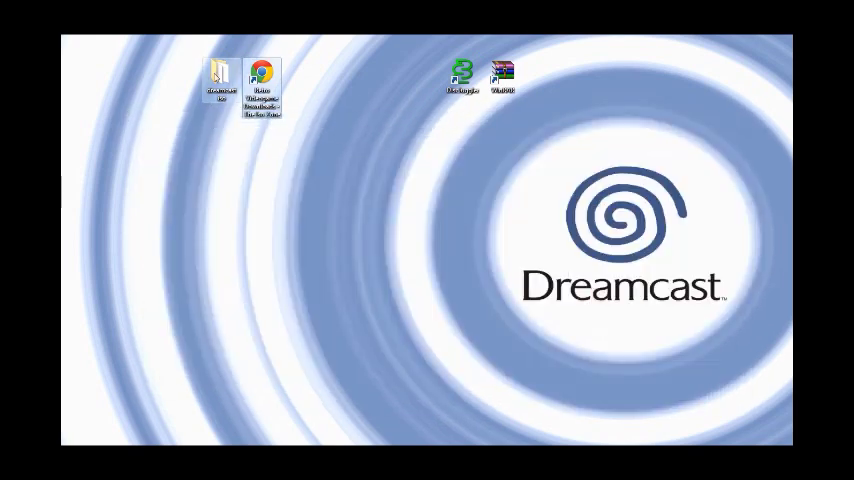
# Step: Open the desktop dreamcast iso folder and scroll through its 84 items
pyautogui.doubleClick(218, 72)
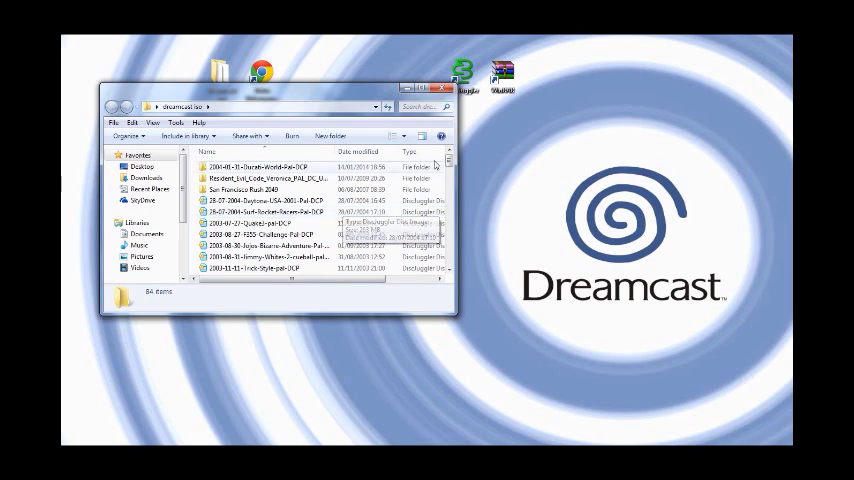
pyautogui.scroll(-3)
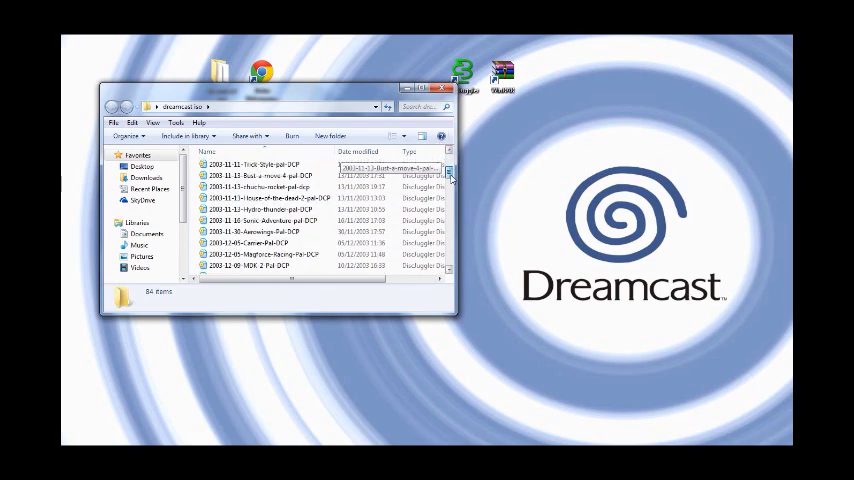
pyautogui.scroll(-3)
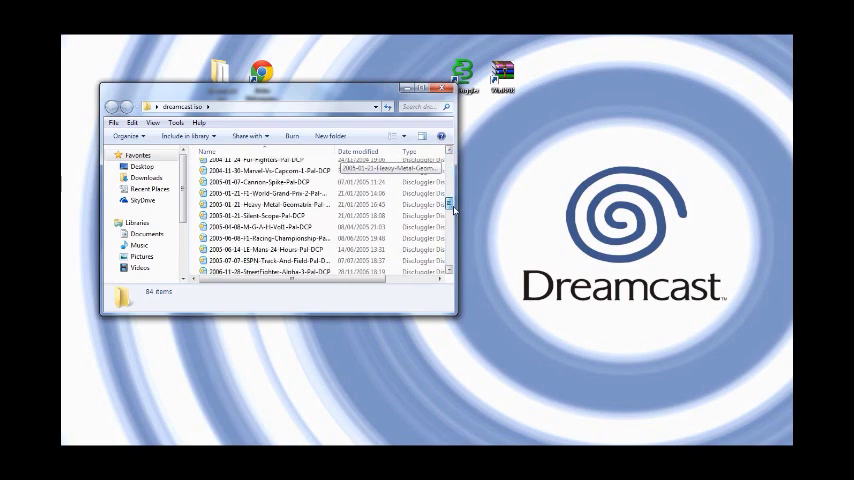
pyautogui.scroll(-3)
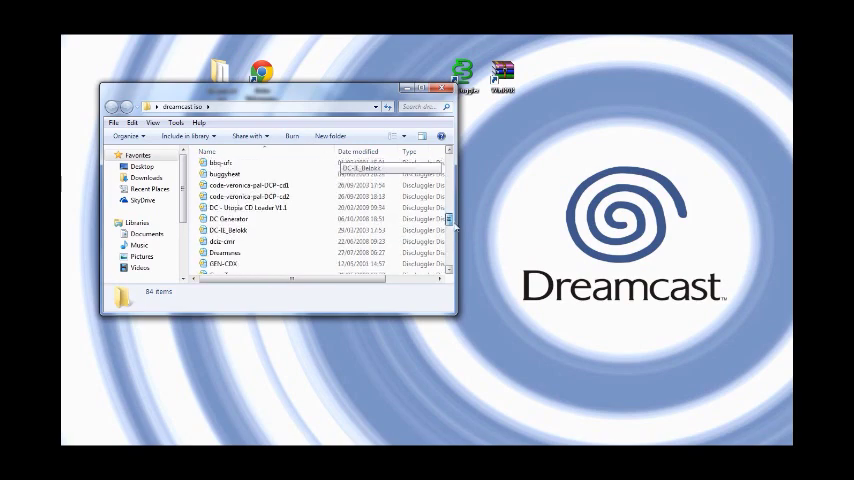
pyautogui.scroll(-3)
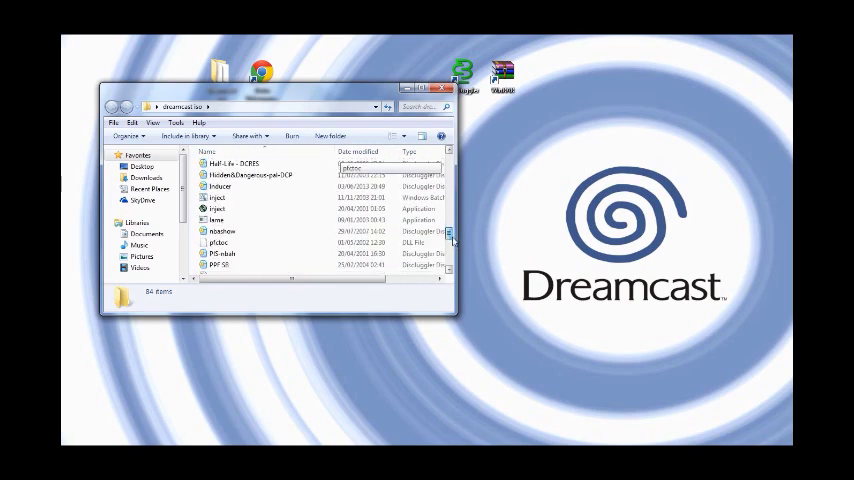
pyautogui.scroll(-3)
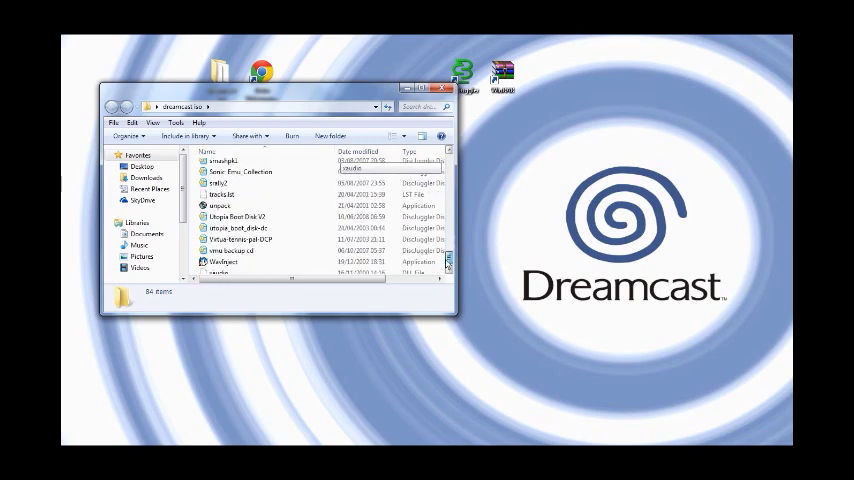
pyautogui.scroll(-3)
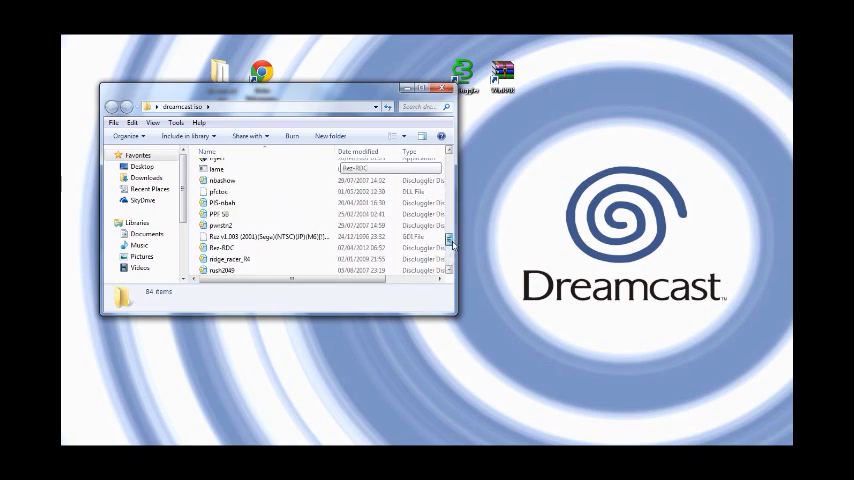
pyautogui.scroll(-3)
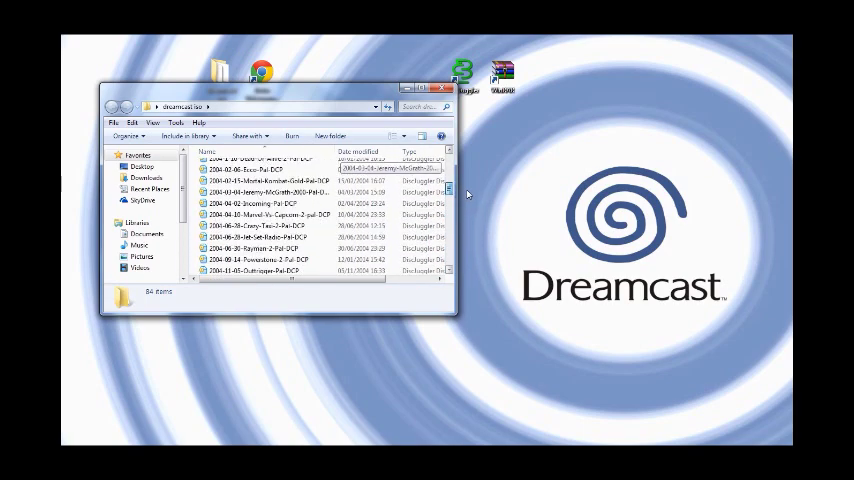
pyautogui.scroll(-3)
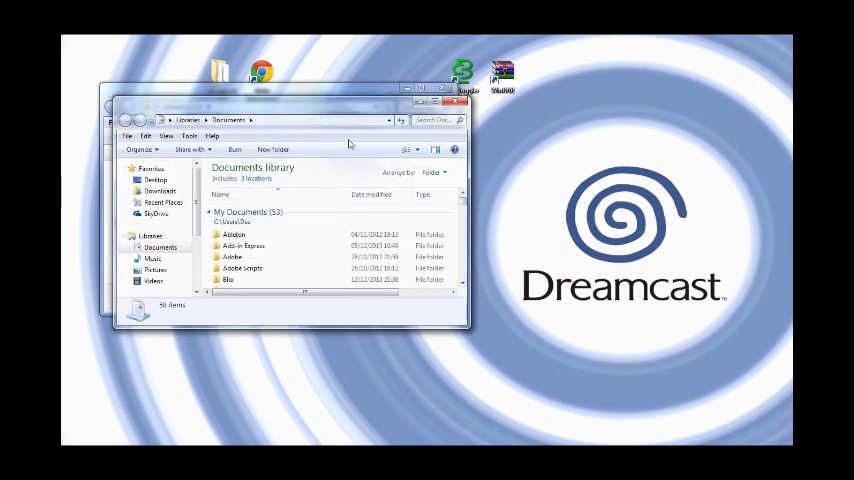
# Step: Select the Trickstyle_PAL_DC-DCP archive in the Downloads folder
pyautogui.click(158, 191)
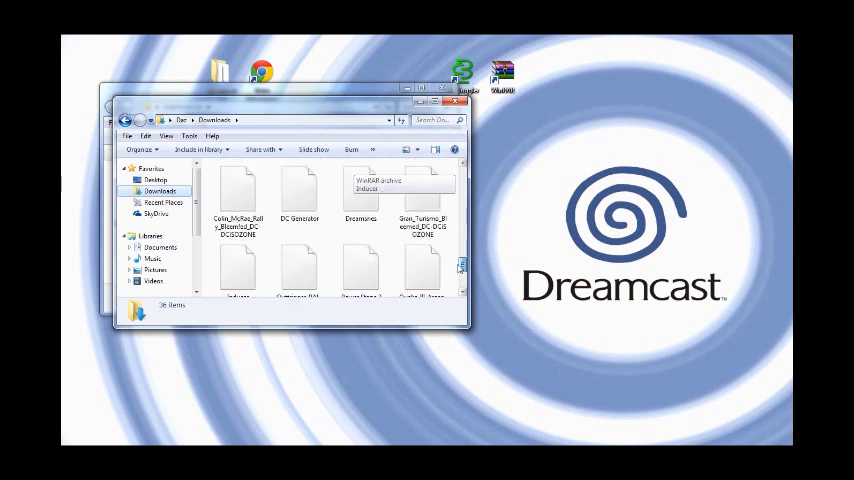
pyautogui.scroll(-3)
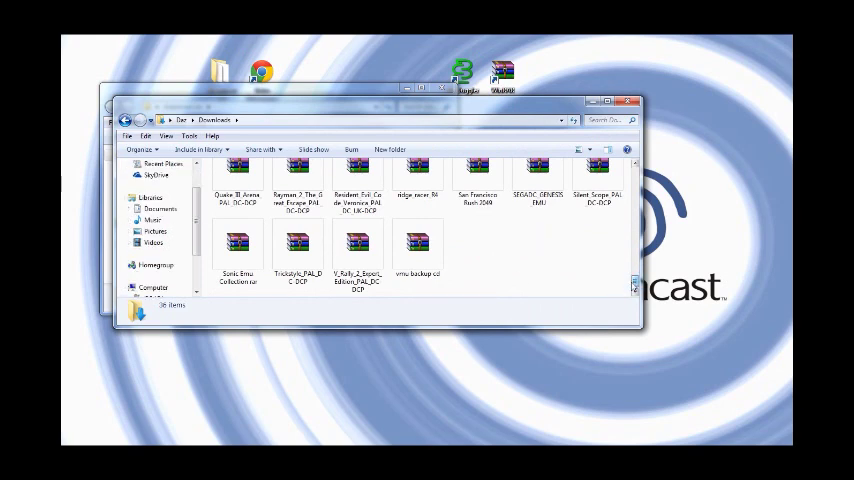
pyautogui.moveTo(297, 248)
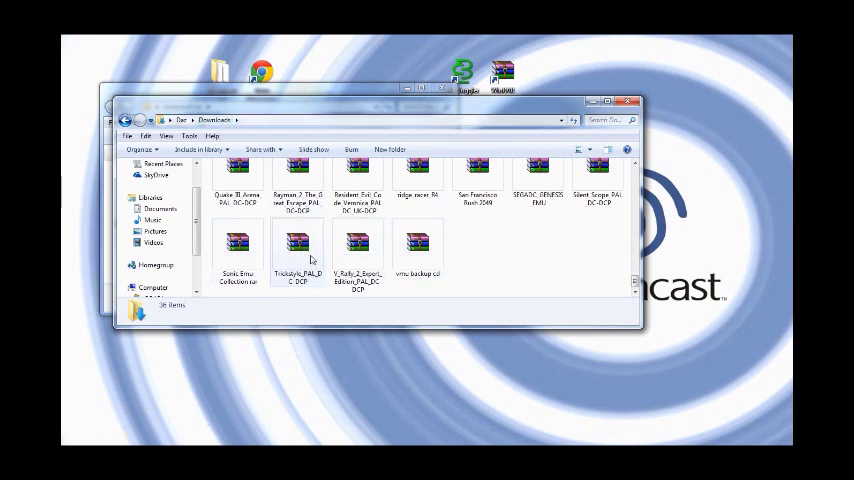
pyautogui.moveTo(300, 255)
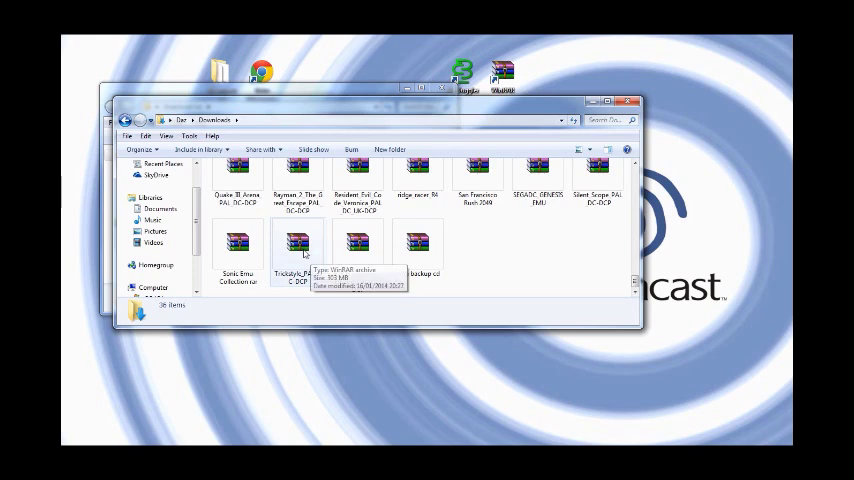
pyautogui.click(298, 247)
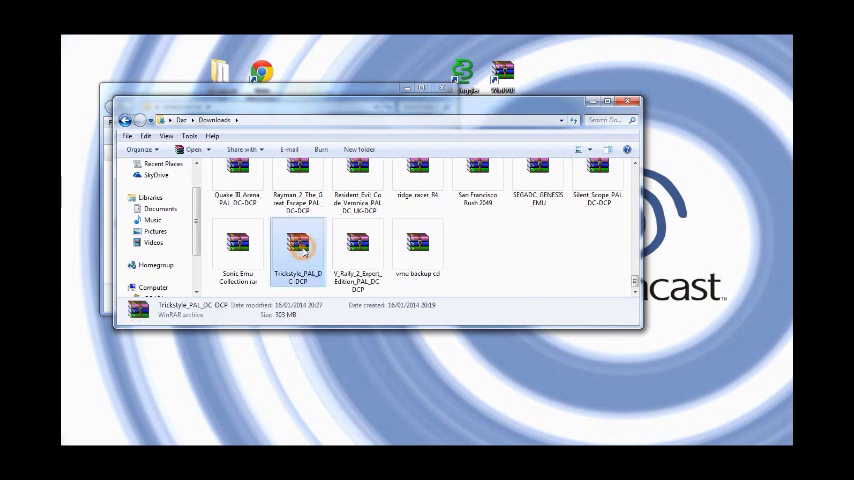
# Step: Extract the Trickstyle archive to the desktop with WinRAR's Extract files option
pyautogui.rightClick(298, 245)
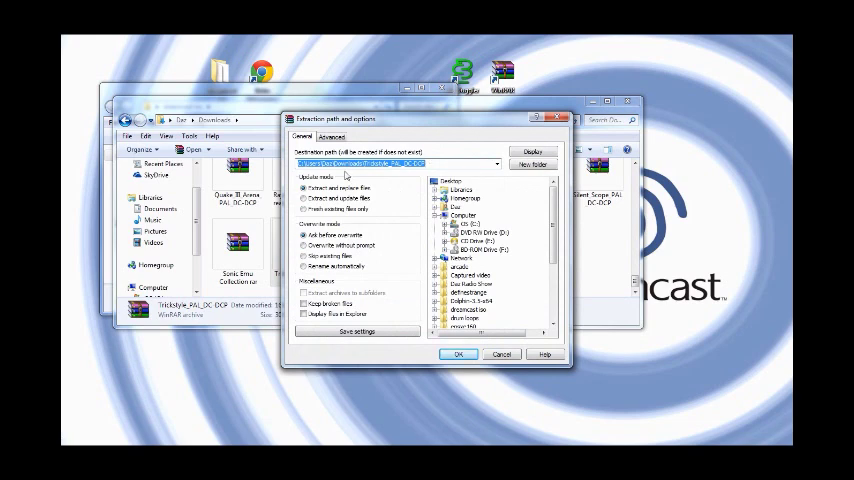
pyautogui.click(451, 175)
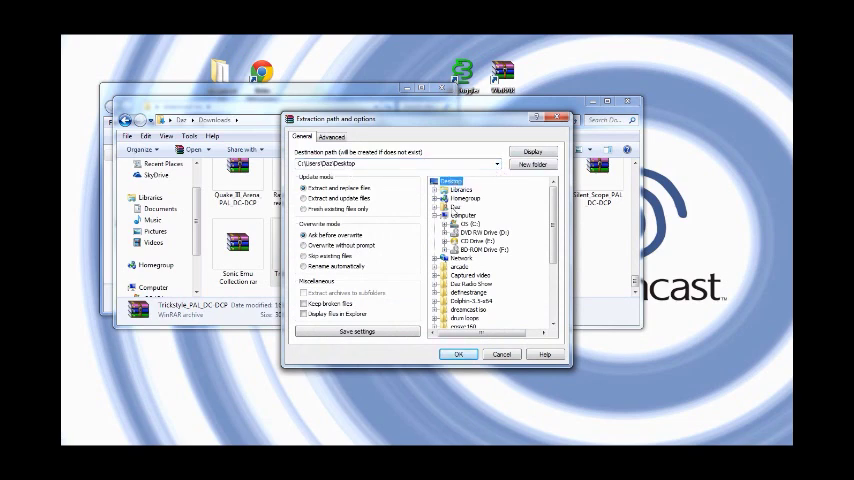
pyautogui.click(455, 354)
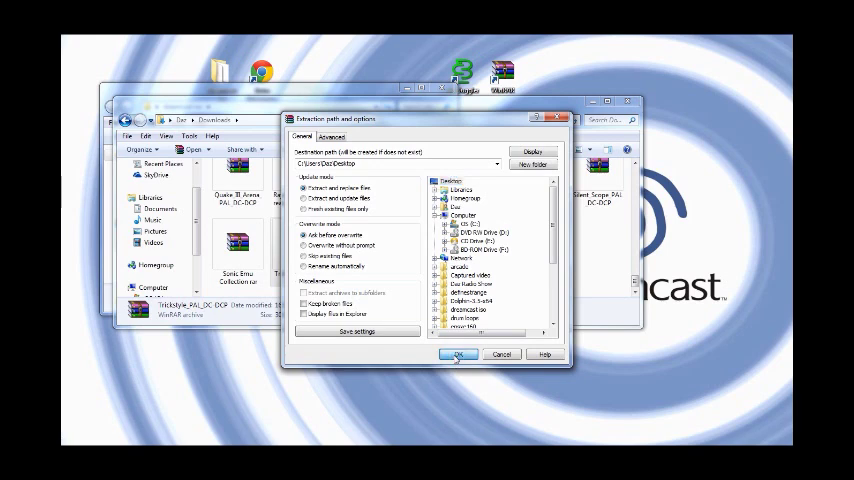
pyautogui.click(454, 354)
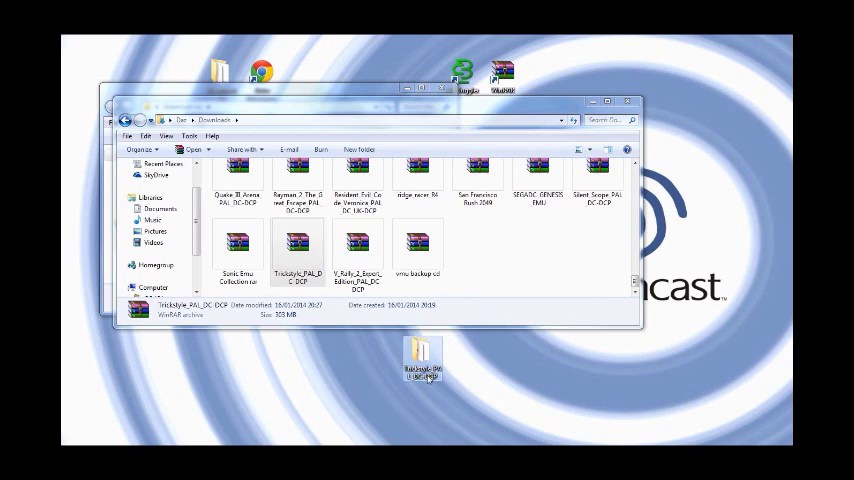
# Step: Open the Trickstyle folder and extract the first Trick-Style archive part to the desktop
pyautogui.doubleClick(296, 245)
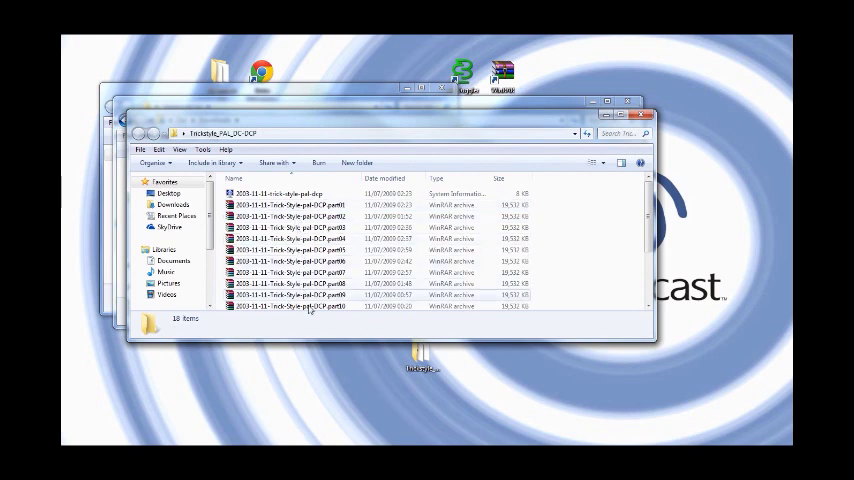
pyautogui.moveTo(300, 205)
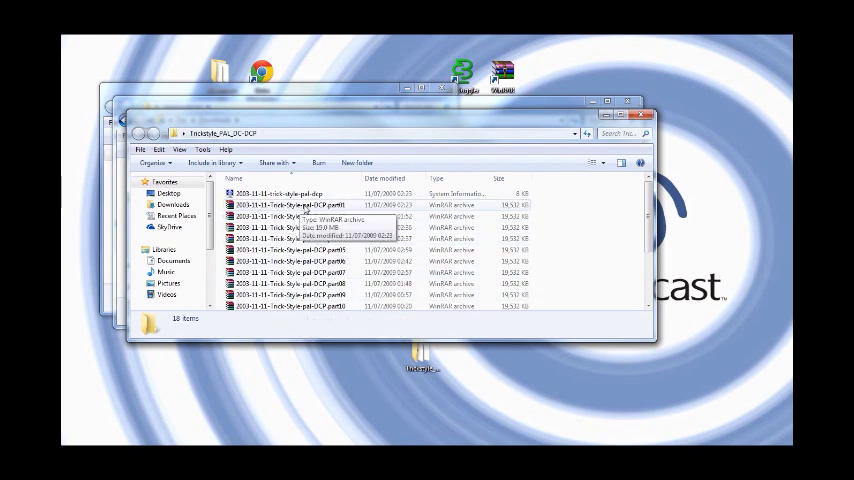
pyautogui.rightClick(290, 205)
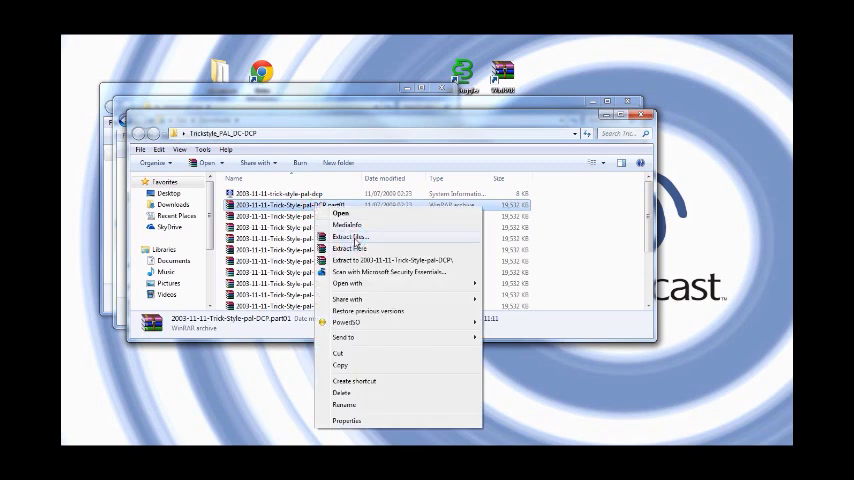
pyautogui.click(347, 237)
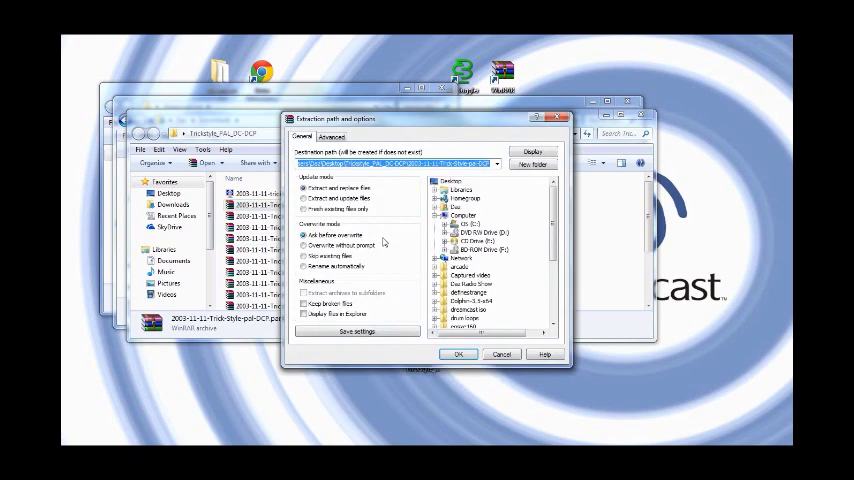
pyautogui.click(451, 180)
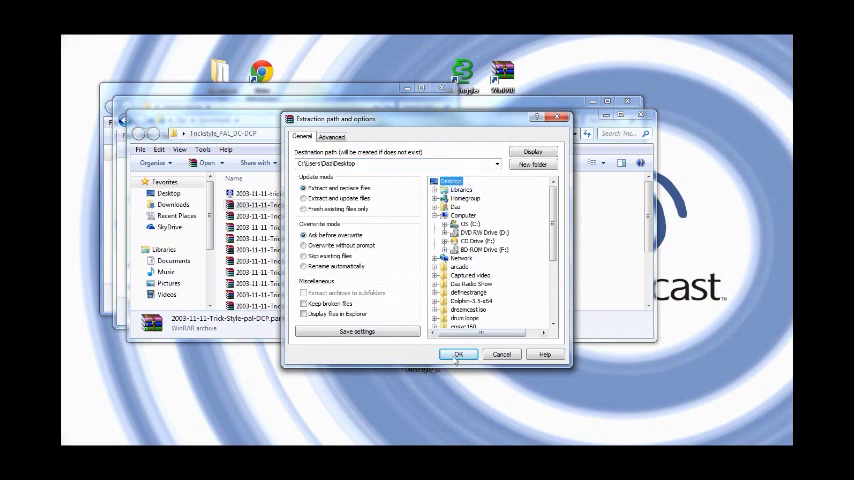
pyautogui.click(457, 353)
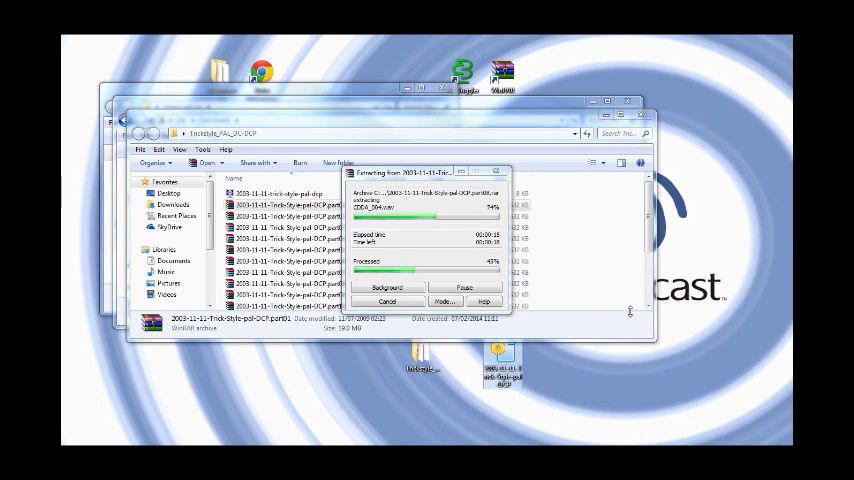
pyautogui.moveTo(599, 321)
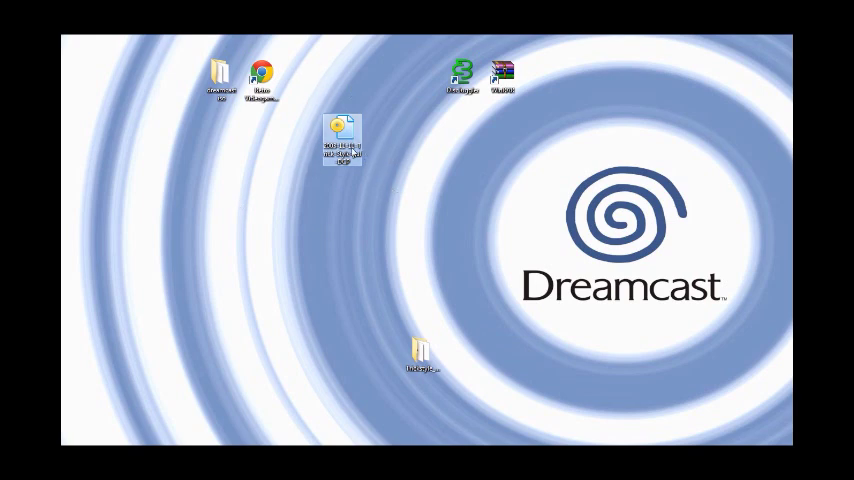
pyautogui.moveTo(345, 135)
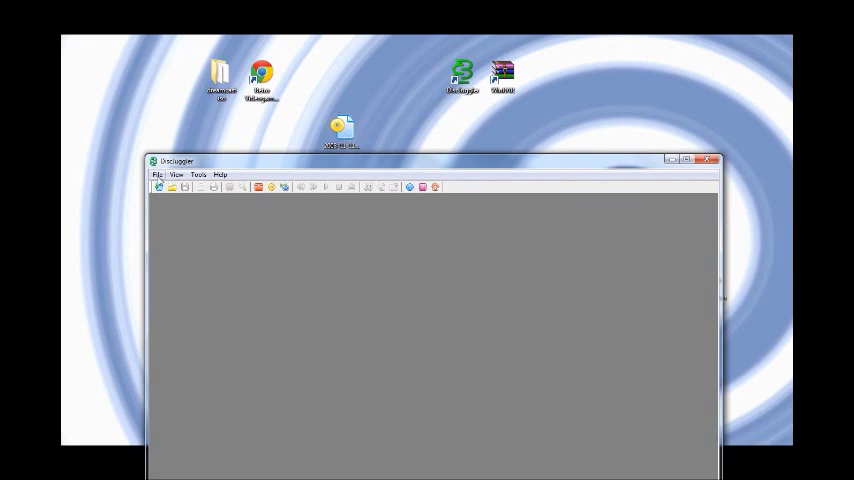
pyautogui.moveTo(160, 188)
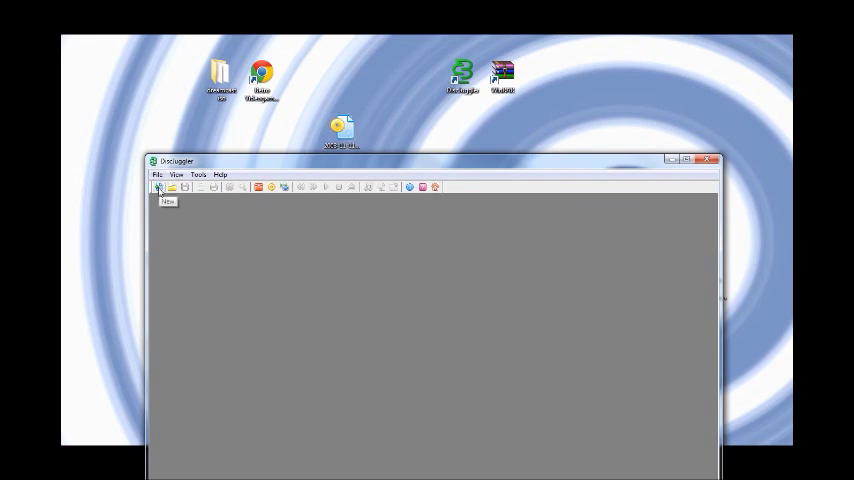
# Step: Create a new Burn disc images task in DiscJuggler
pyautogui.click(160, 188)
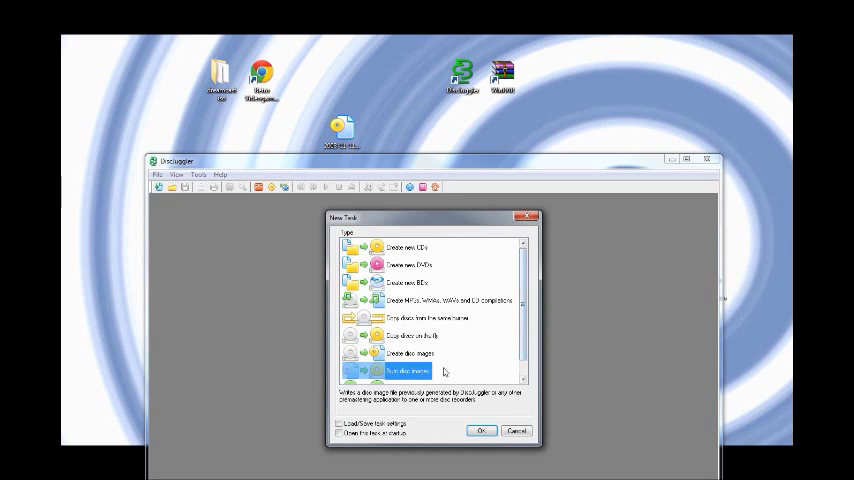
pyautogui.moveTo(488, 374)
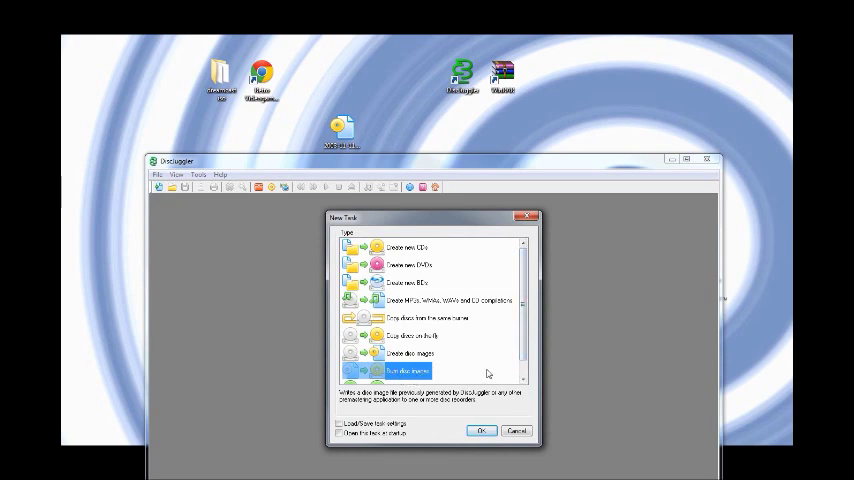
pyautogui.click(481, 431)
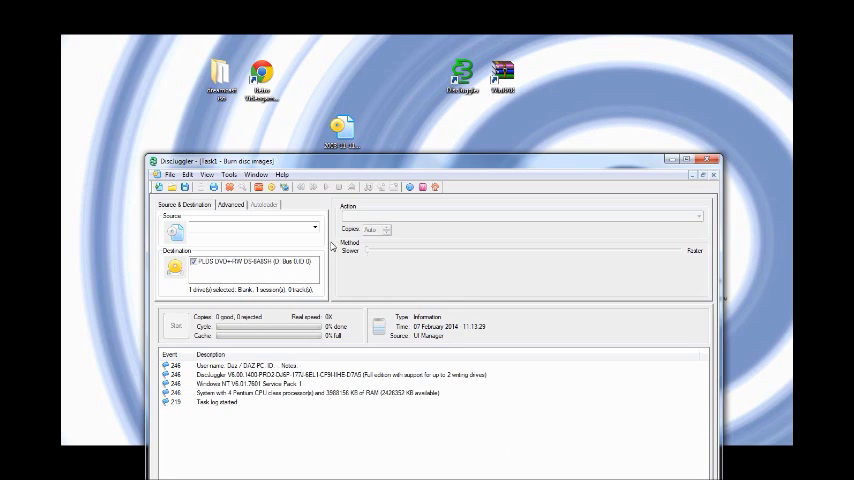
pyautogui.moveTo(360, 172)
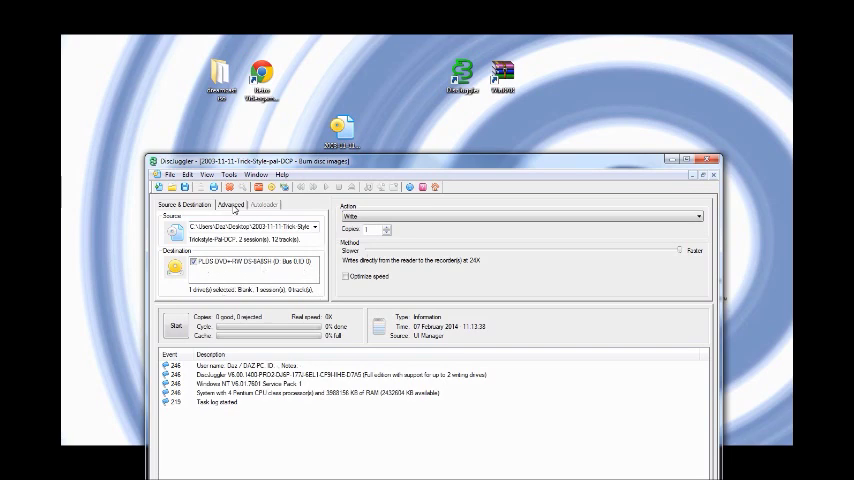
# Step: In the Advanced settings, set the image mode to Mode 2 and TOC to CD-I
pyautogui.click(226, 207)
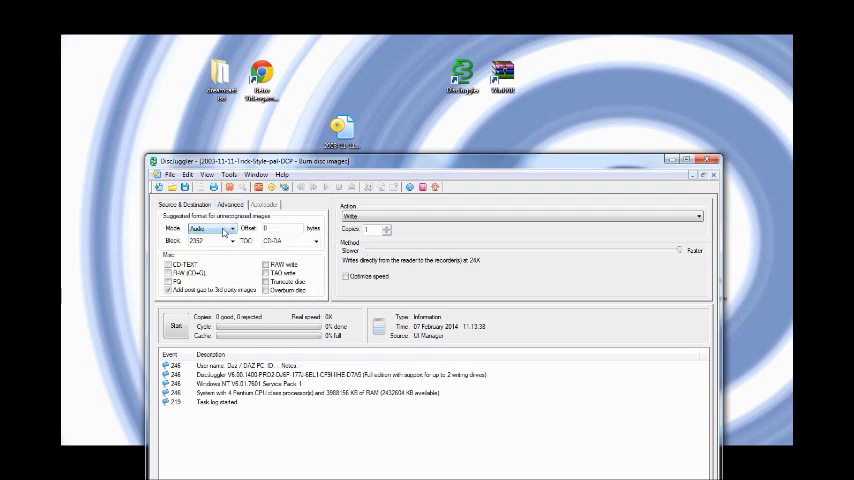
pyautogui.click(213, 228)
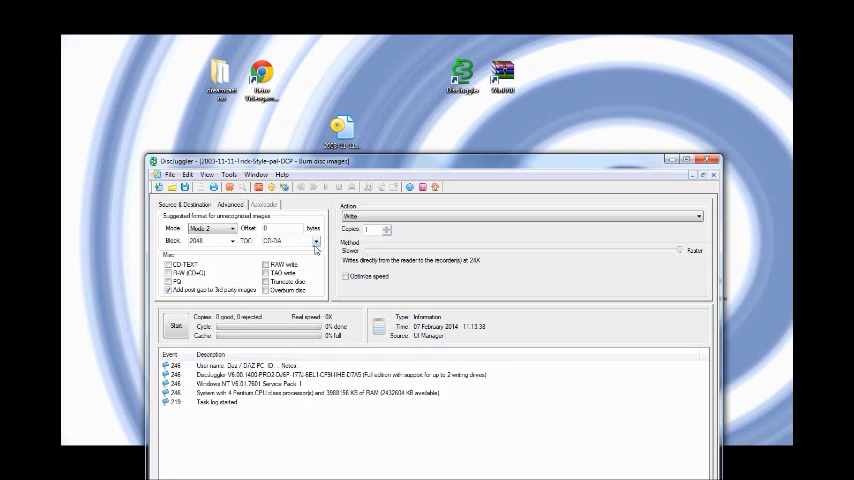
pyautogui.click(314, 240)
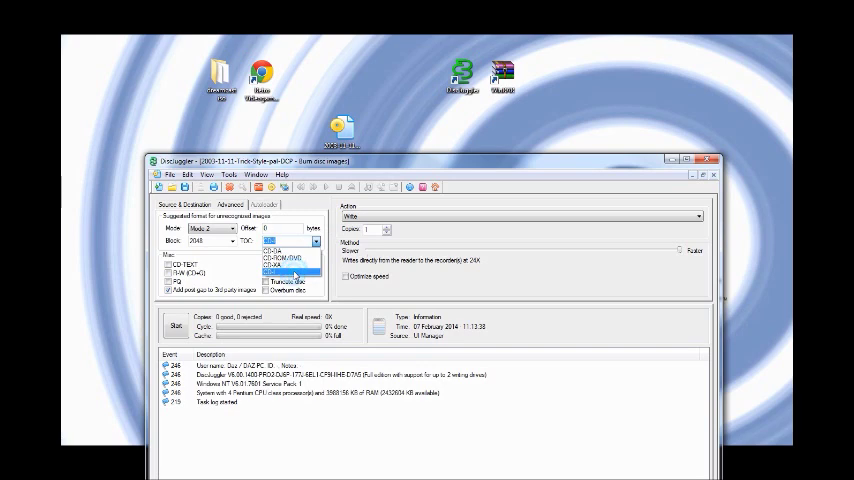
pyautogui.click(288, 272)
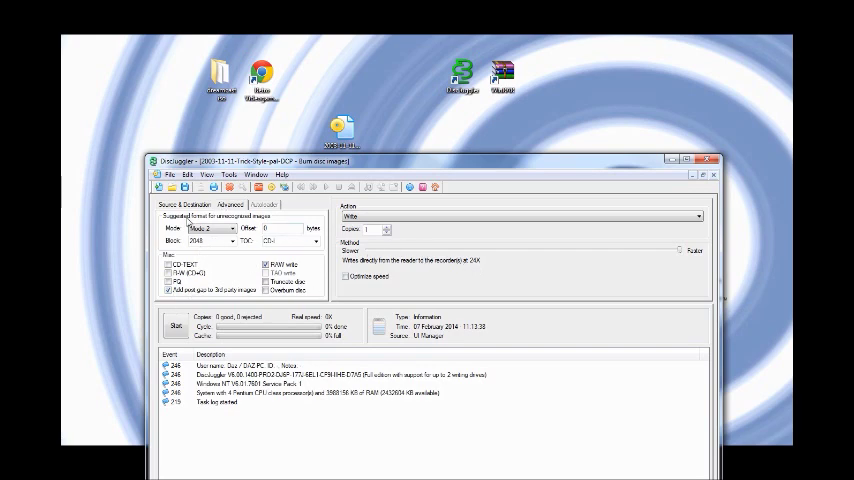
pyautogui.moveTo(370, 253)
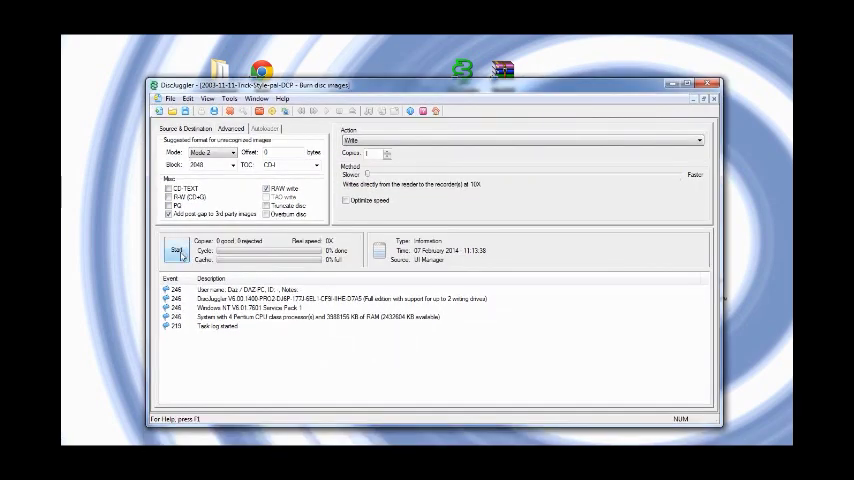
# Step: Return to Source & Destination and start burning the Trick-Style image
pyautogui.click(180, 130)
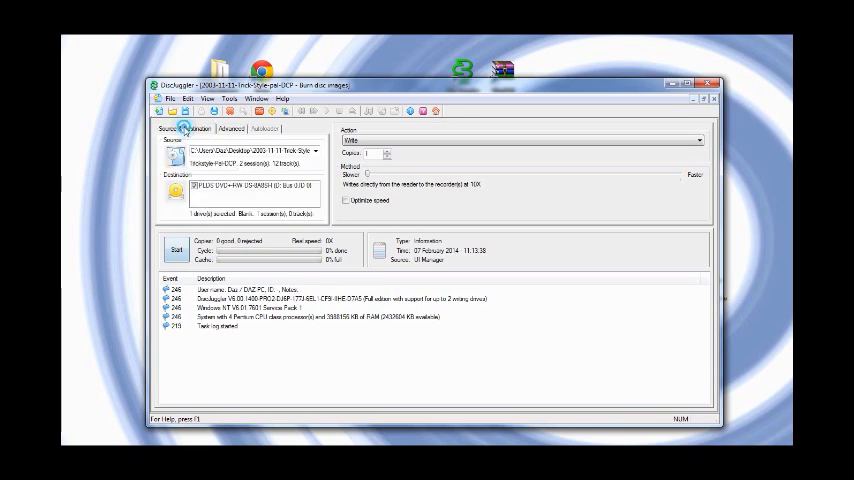
pyautogui.moveTo(250, 164)
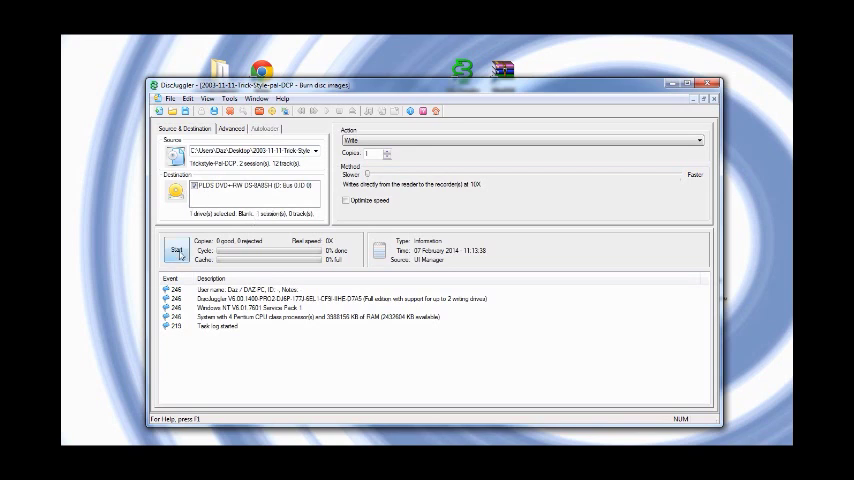
pyautogui.click(175, 251)
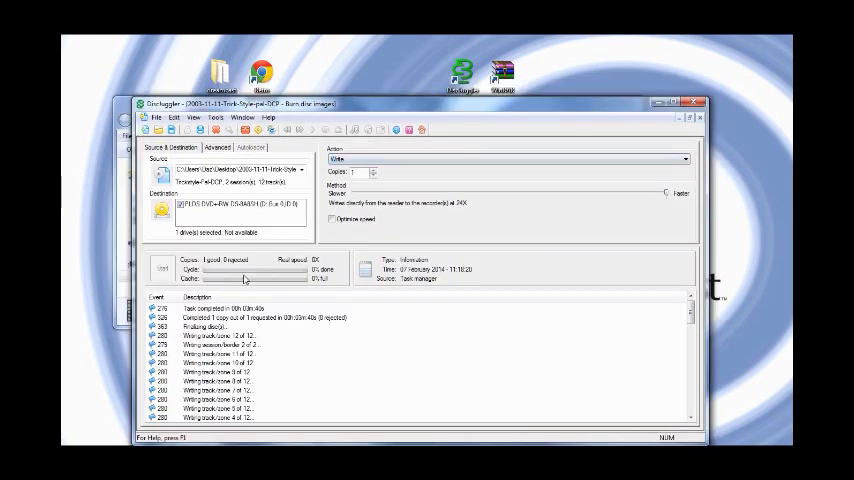
pyautogui.moveTo(240, 284)
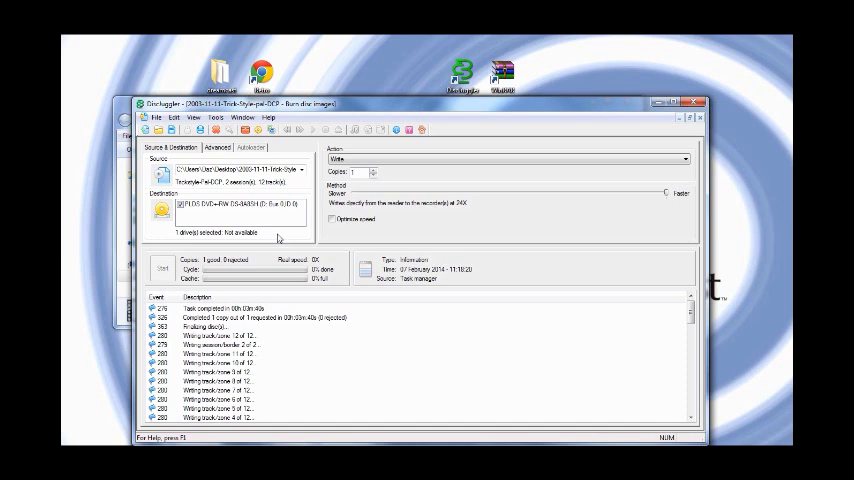
pyautogui.moveTo(410, 382)
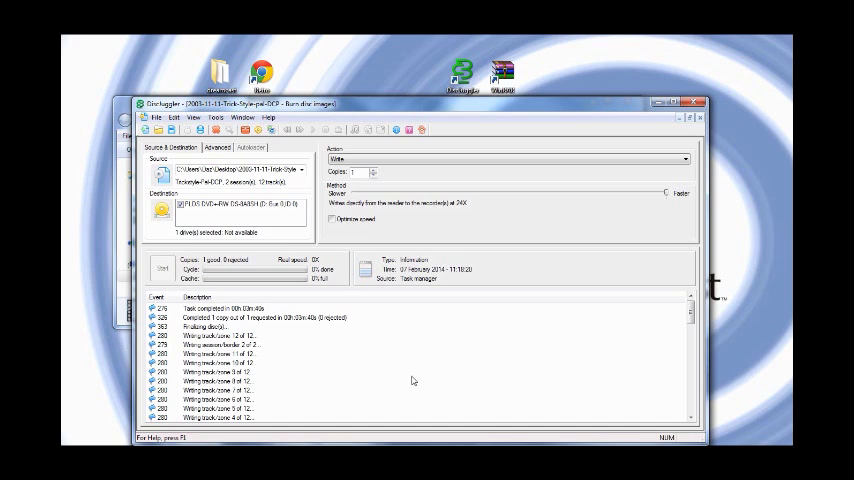
pyautogui.moveTo(389, 347)
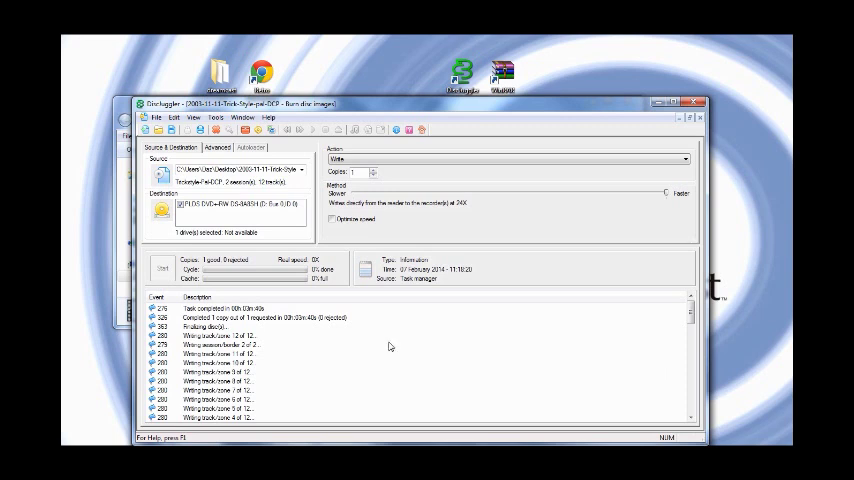
pyautogui.moveTo(398, 347)
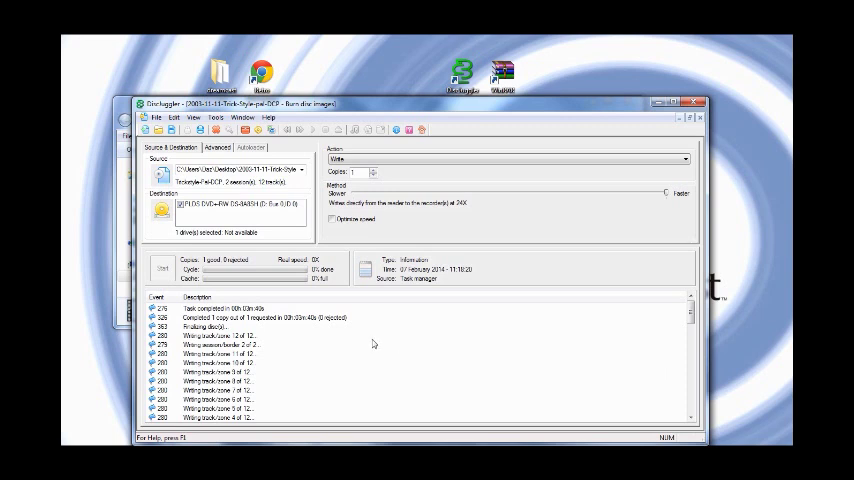
pyautogui.moveTo(408, 321)
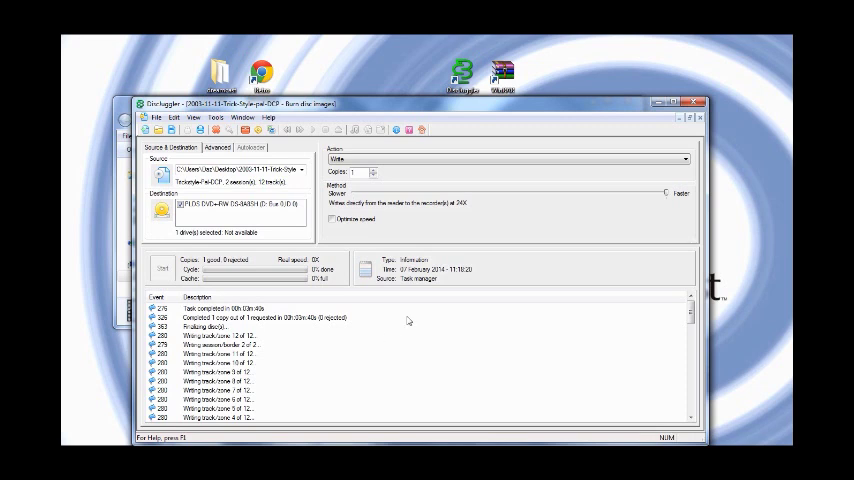
pyautogui.moveTo(426, 245)
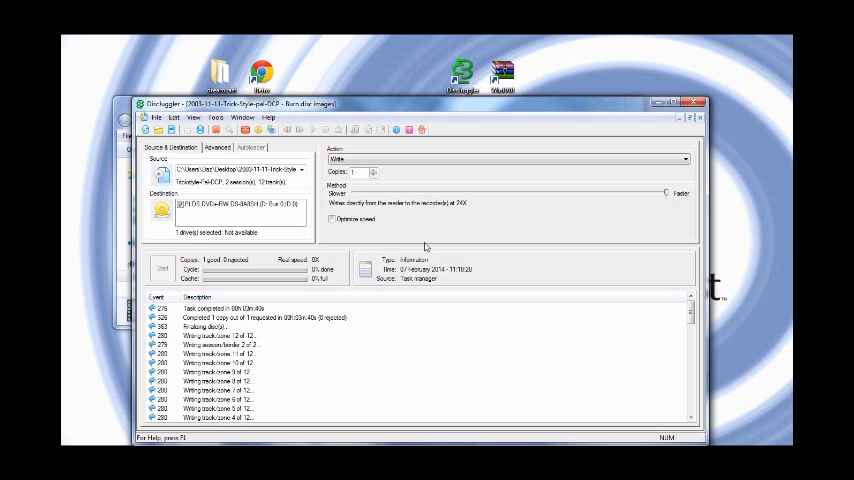